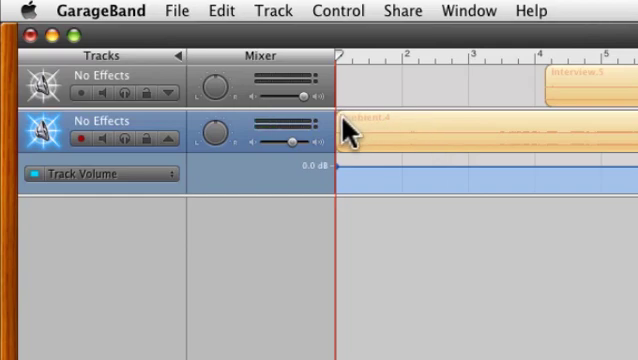
mouse_move(436, 124)
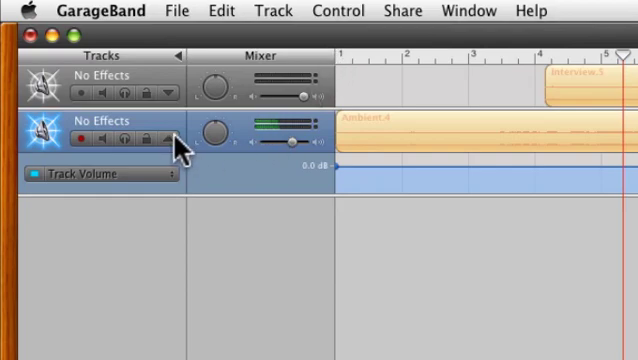
Step: Show the Track Volume automation lane on the interview track as well as the ambient track
click(170, 144)
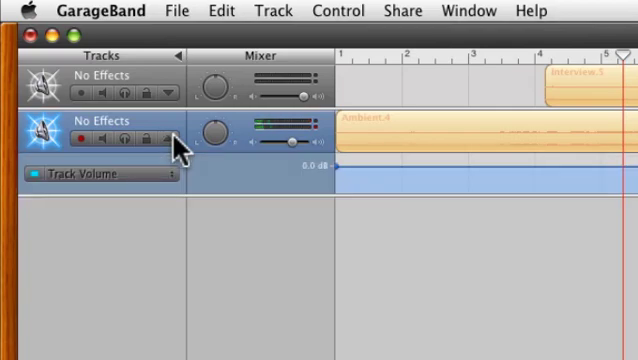
mouse_move(474, 172)
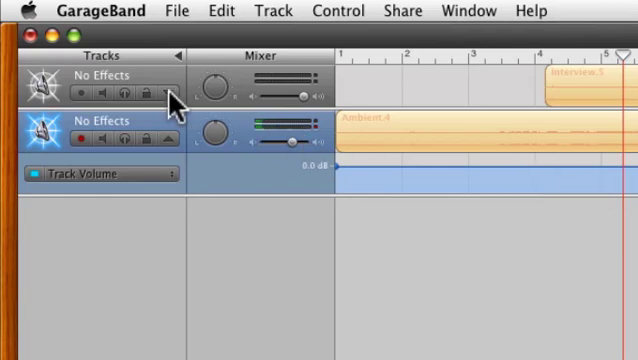
click(168, 96)
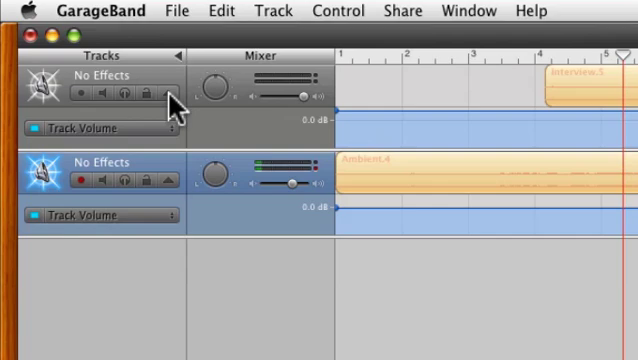
mouse_move(380, 176)
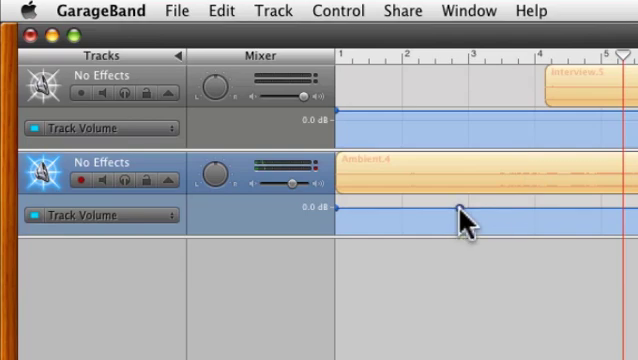
Step: Add a row of volume control points on the ambient track's line near the song start
click(440, 208)
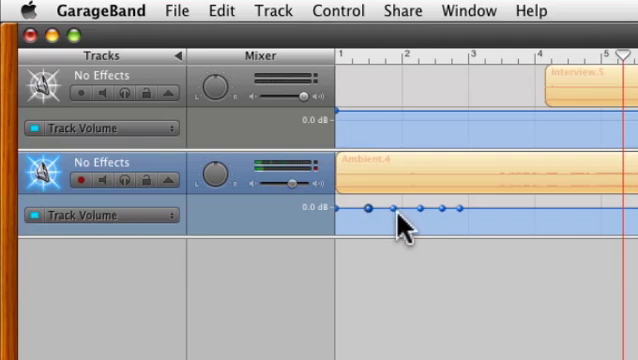
drag(396, 210, 404, 218)
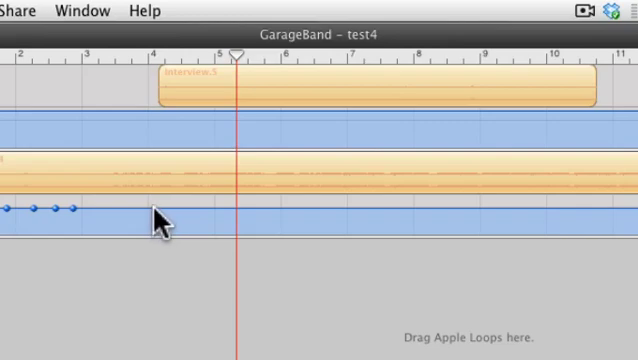
Step: Add a volume point where the interview begins around bar 4 and lower the ambient line there
click(152, 210)
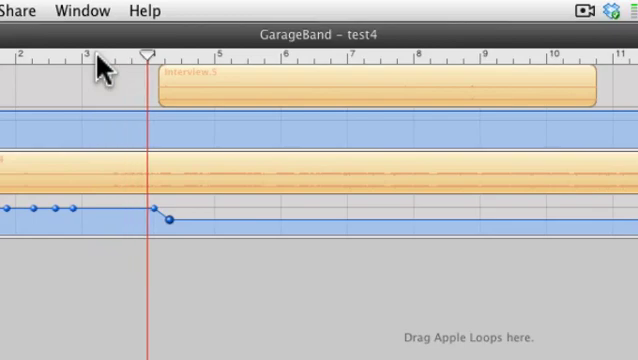
click(210, 50)
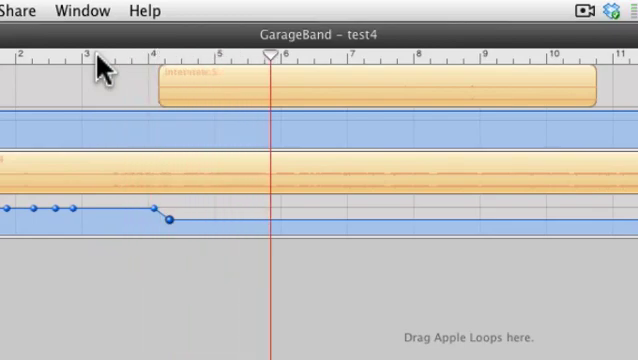
Step: Reshape the ambient dip so its low point sits slightly lower and later near bar 4
drag(164, 214, 144, 212)
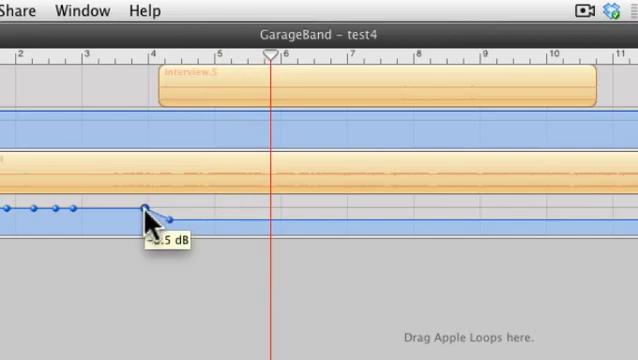
drag(148, 210, 170, 224)
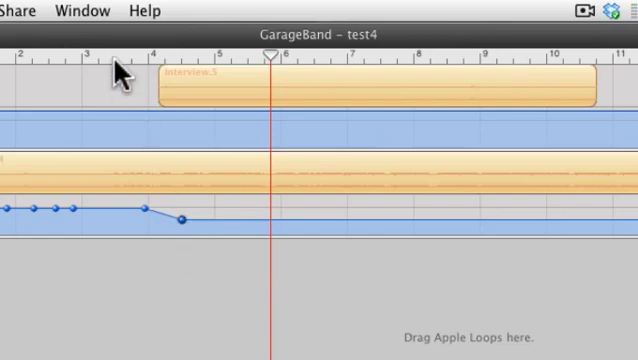
click(156, 56)
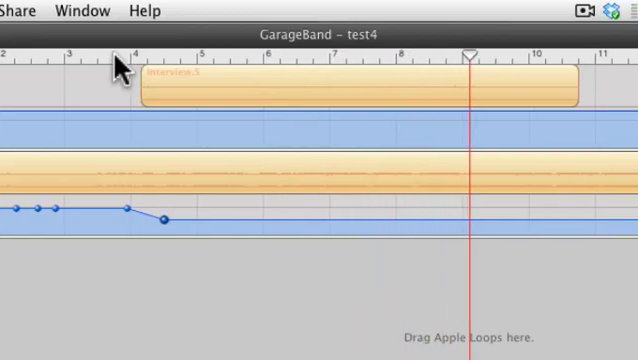
Step: Scroll the timeline right to where the interview region ends around bars 10–11
scroll(right, 3)
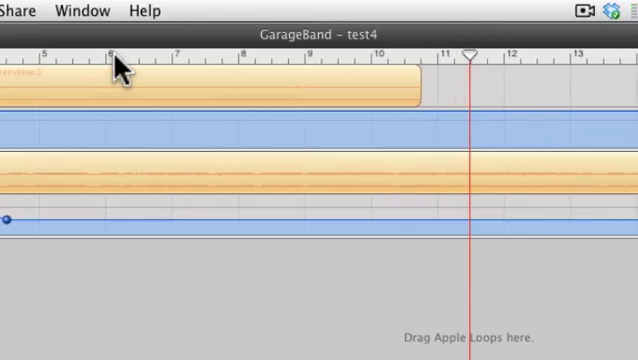
mouse_move(556, 108)
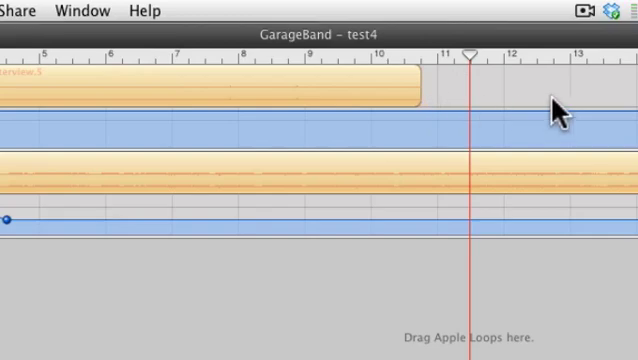
mouse_move(556, 96)
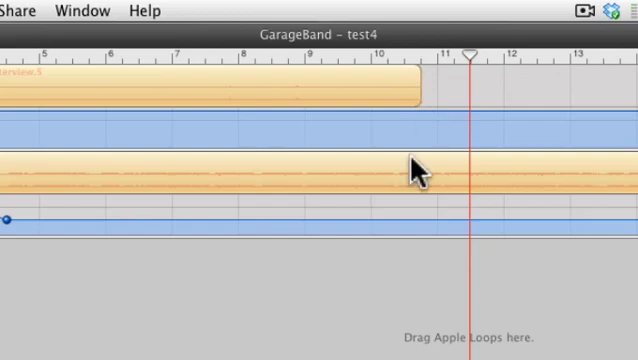
mouse_move(410, 230)
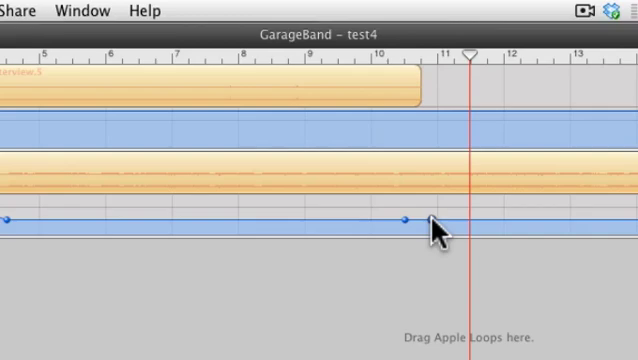
Step: Raise the ambient track's volume back up just after the interview ends around bar 11
drag(408, 218, 434, 220)
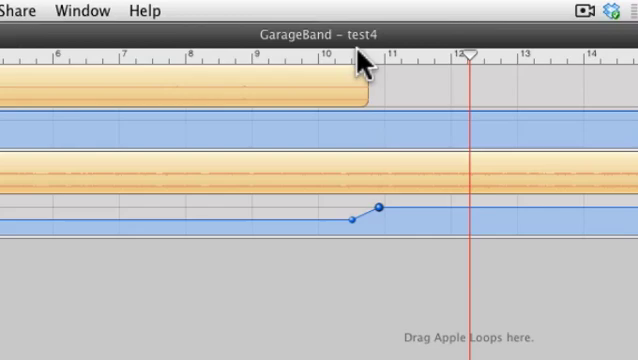
mouse_move(496, 160)
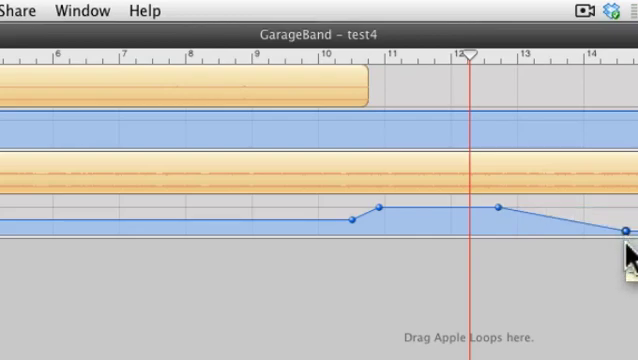
mouse_move(544, 146)
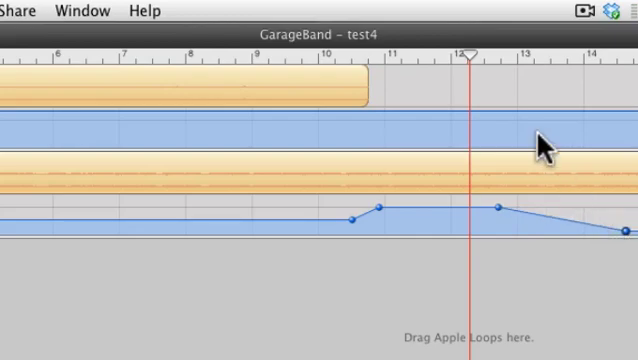